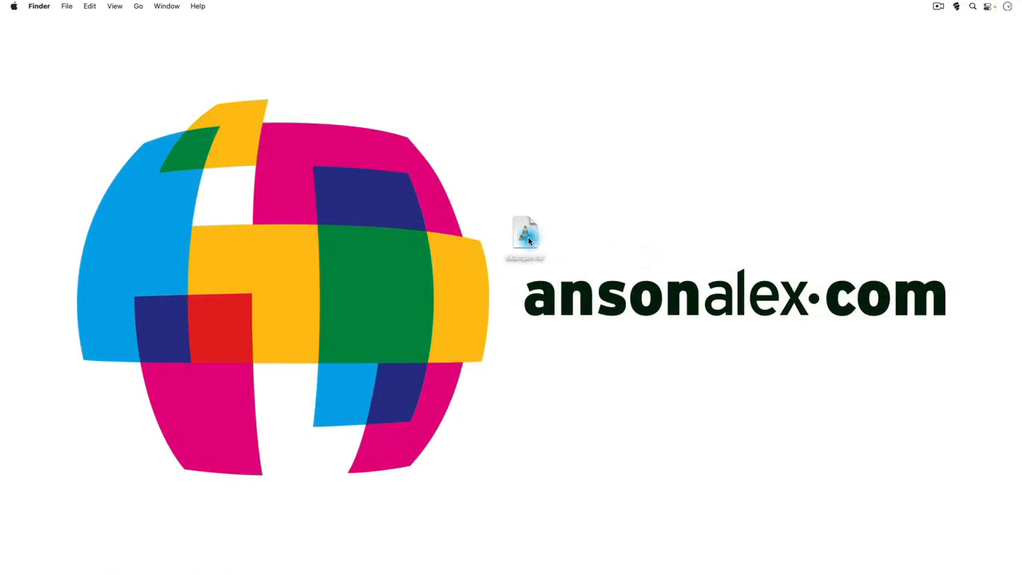
Step: Try example.rar with its default app, a media player, then quit the player
left_click(525, 236)
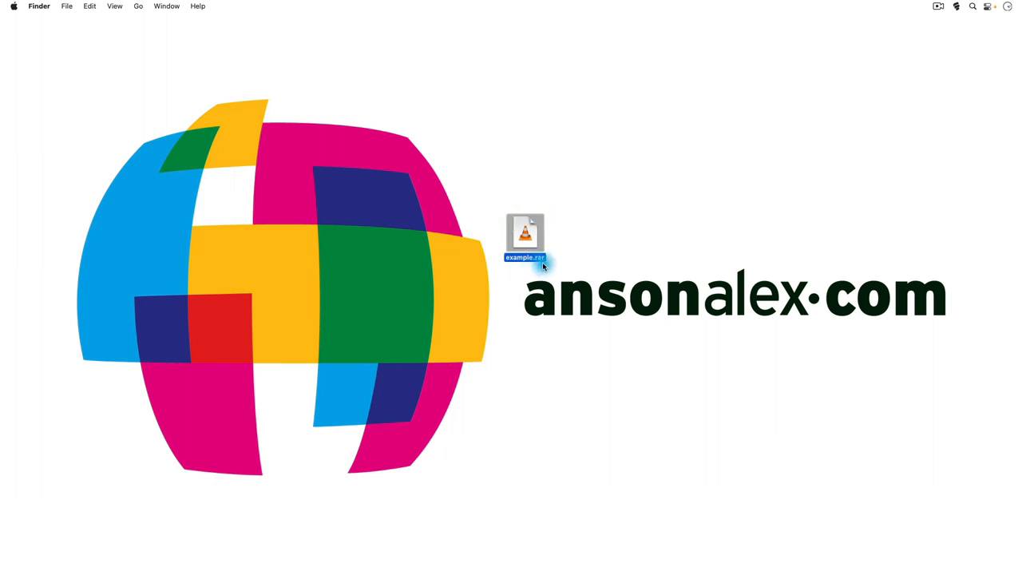
mouse_move(594, 233)
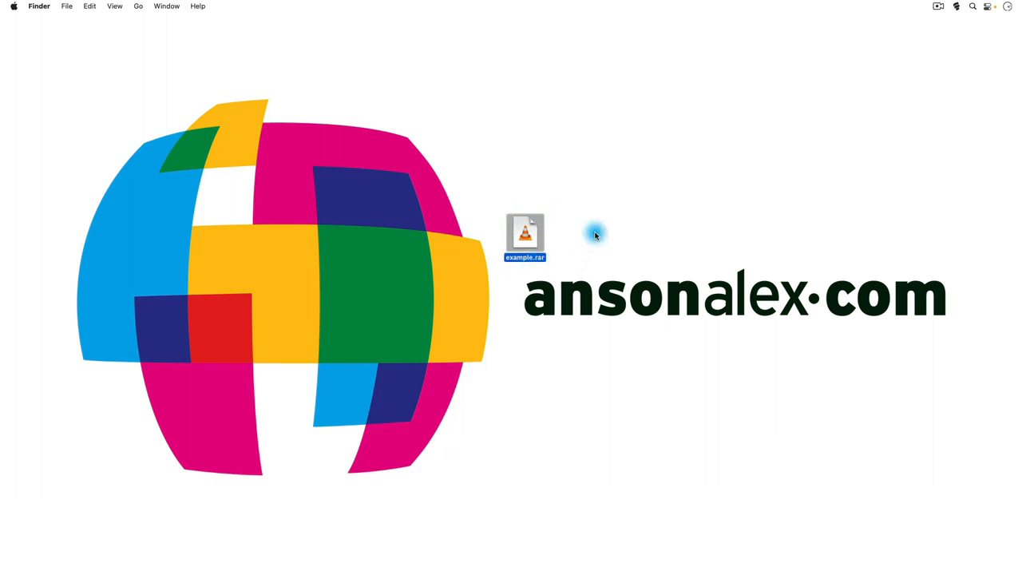
mouse_move(571, 241)
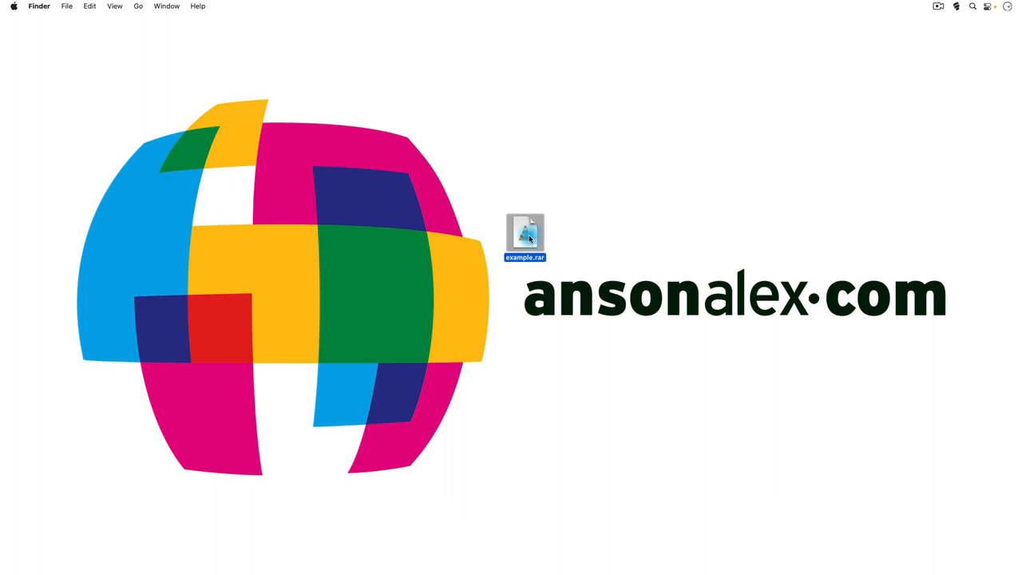
double_click(524, 234)
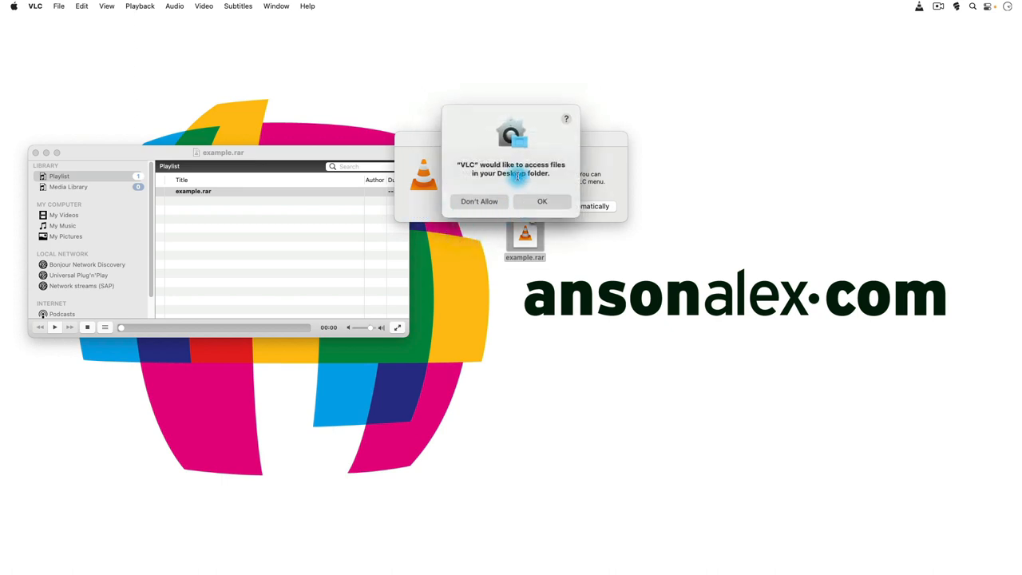
left_click(542, 201)
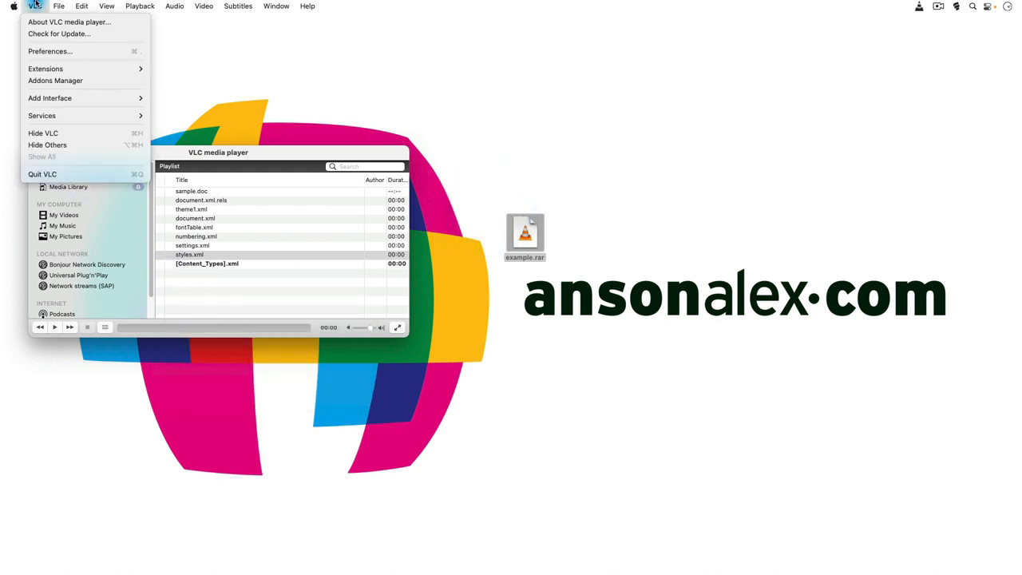
left_click(41, 174)
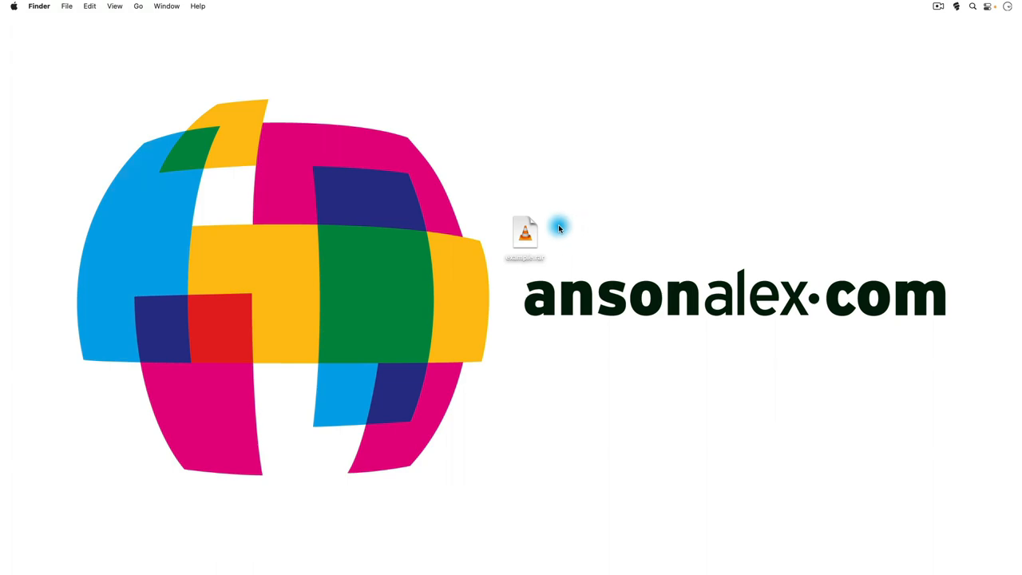
Step: Launch the App Store from the Apple menu and search for The Unarchiver
left_click(13, 7)
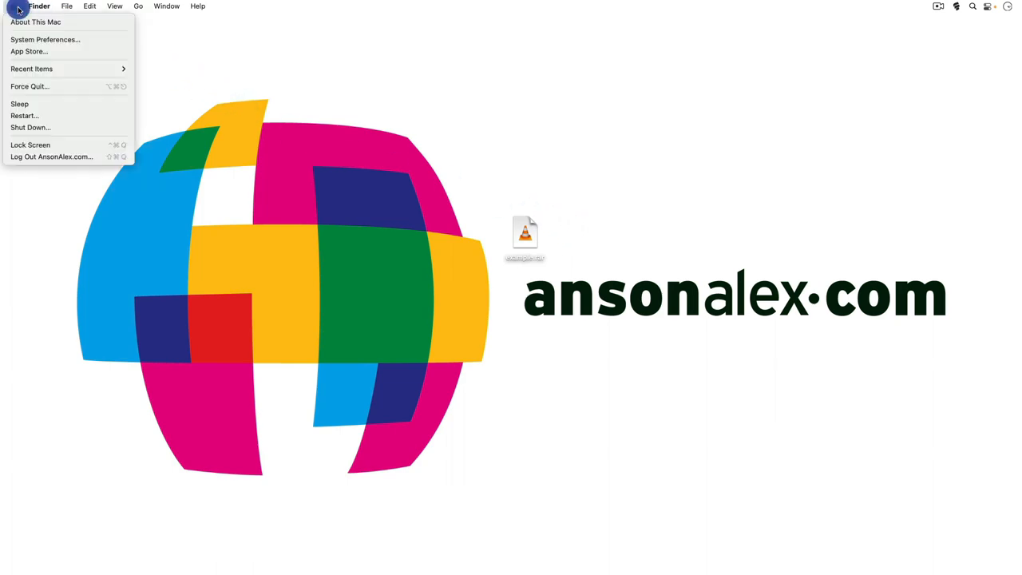
left_click(28, 51)
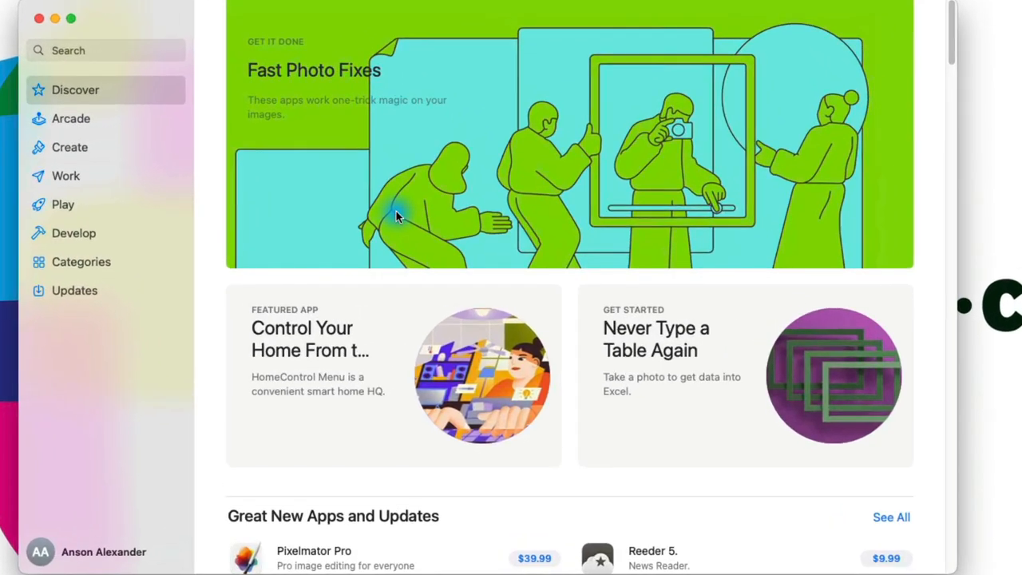
mouse_move(177, 92)
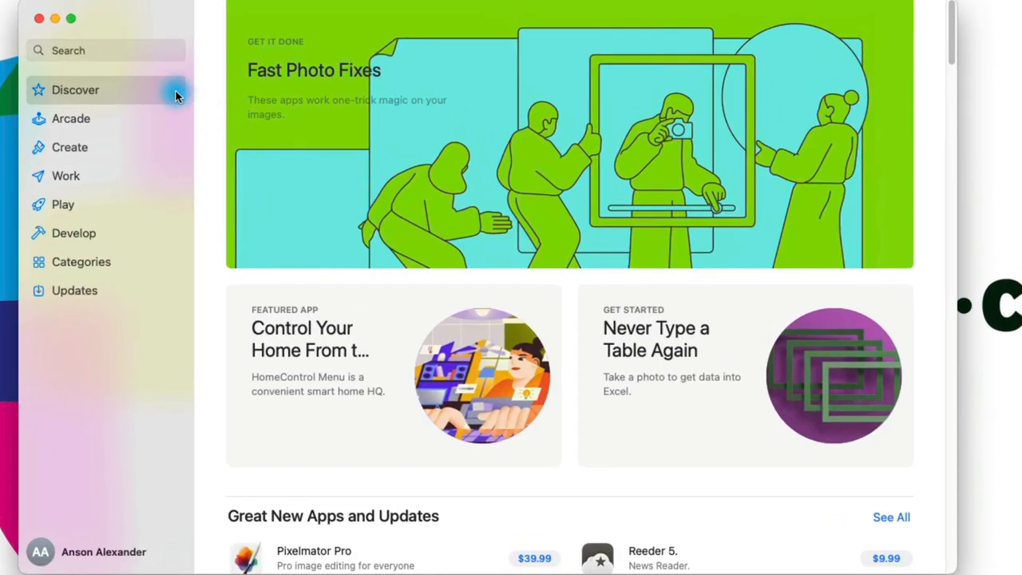
type("The")
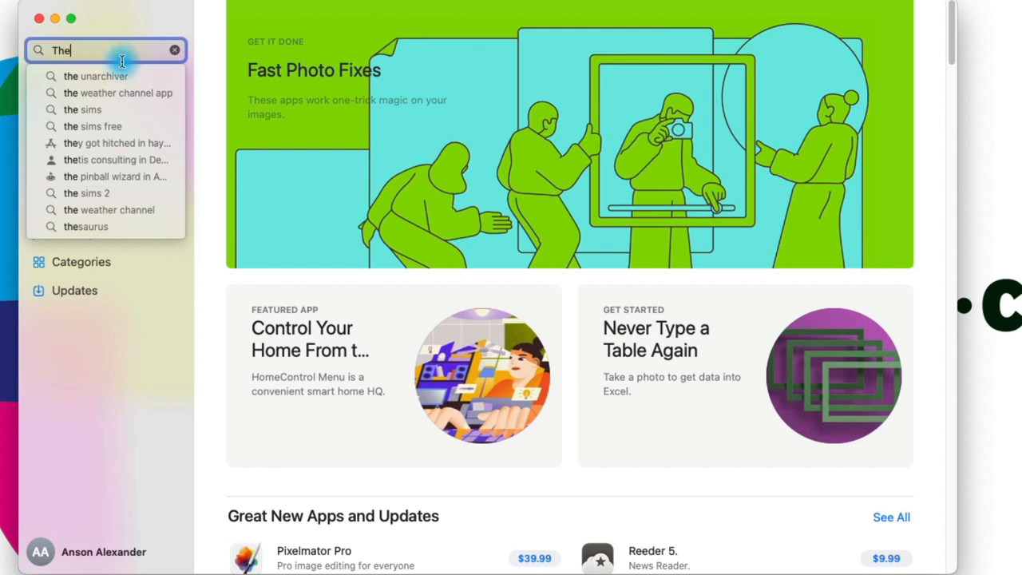
left_click(95, 76)
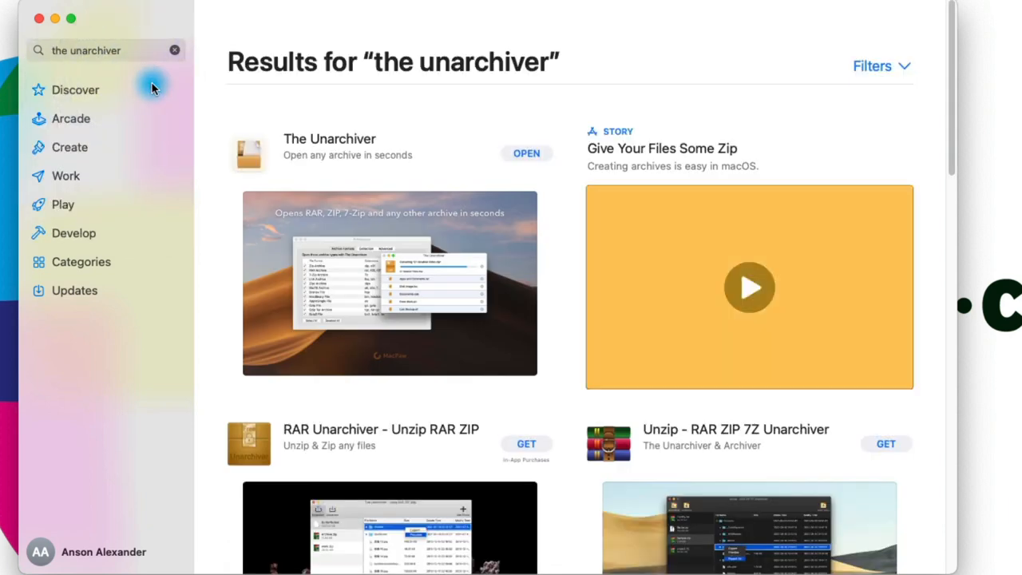
mouse_move(451, 152)
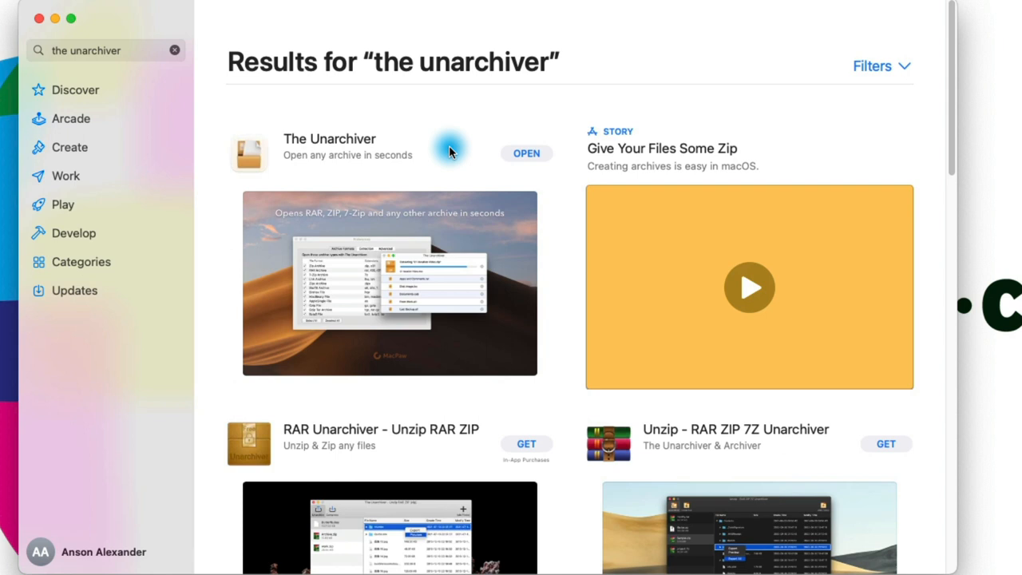
mouse_move(496, 169)
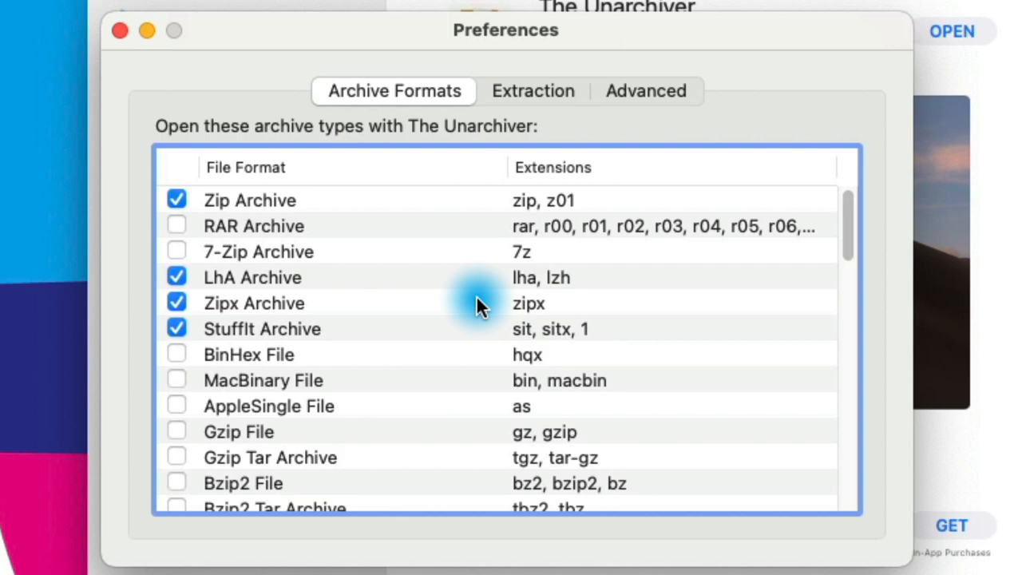
mouse_move(359, 201)
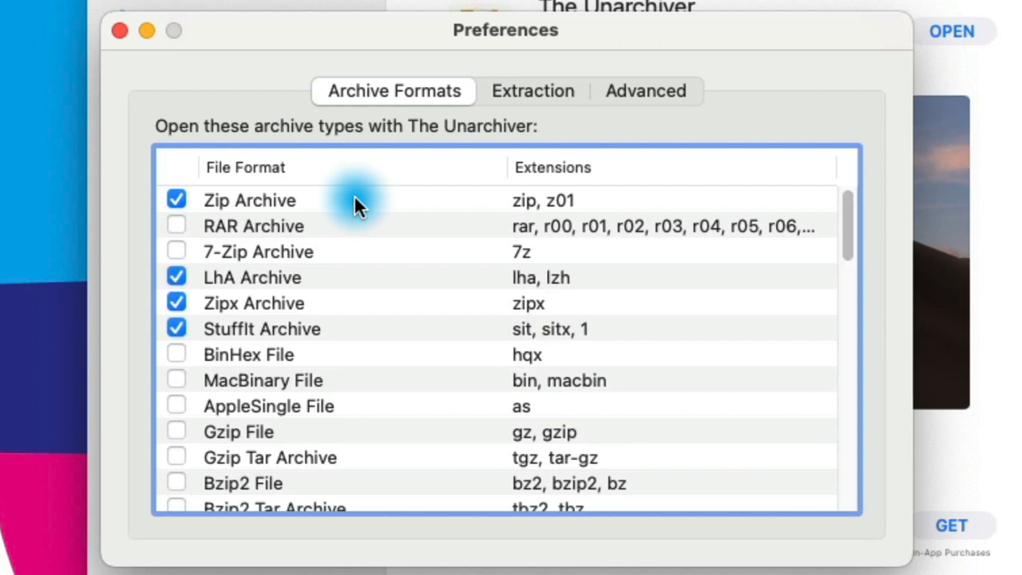
mouse_move(308, 207)
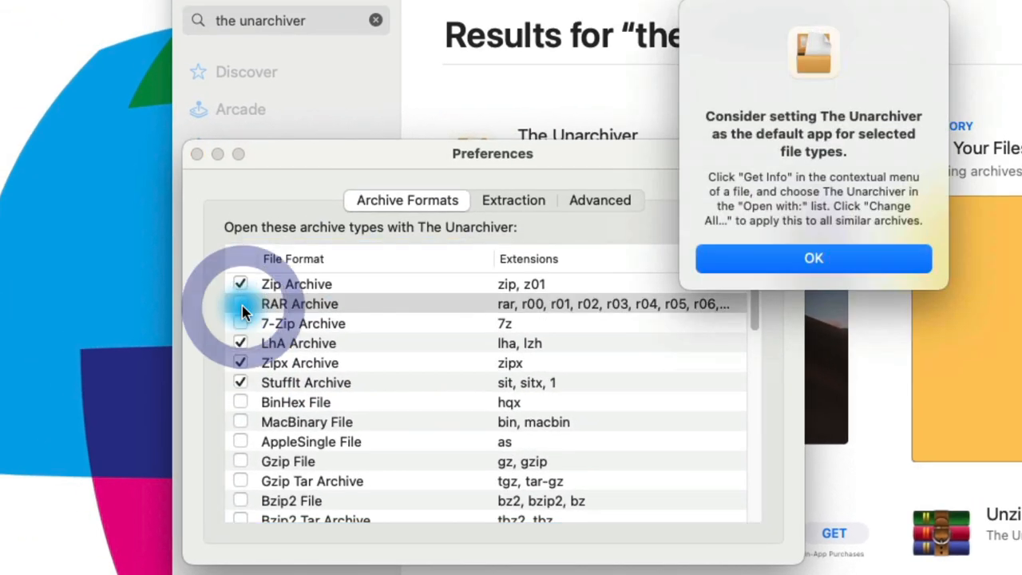
Step: Tick RAR Archive handling and accept the default-app notice
left_click(241, 303)
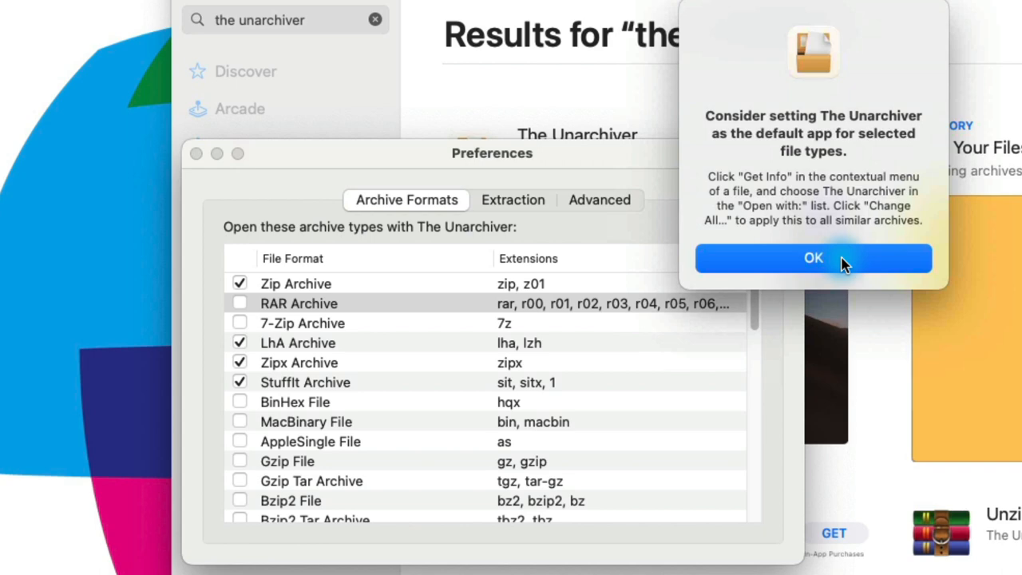
left_click(812, 257)
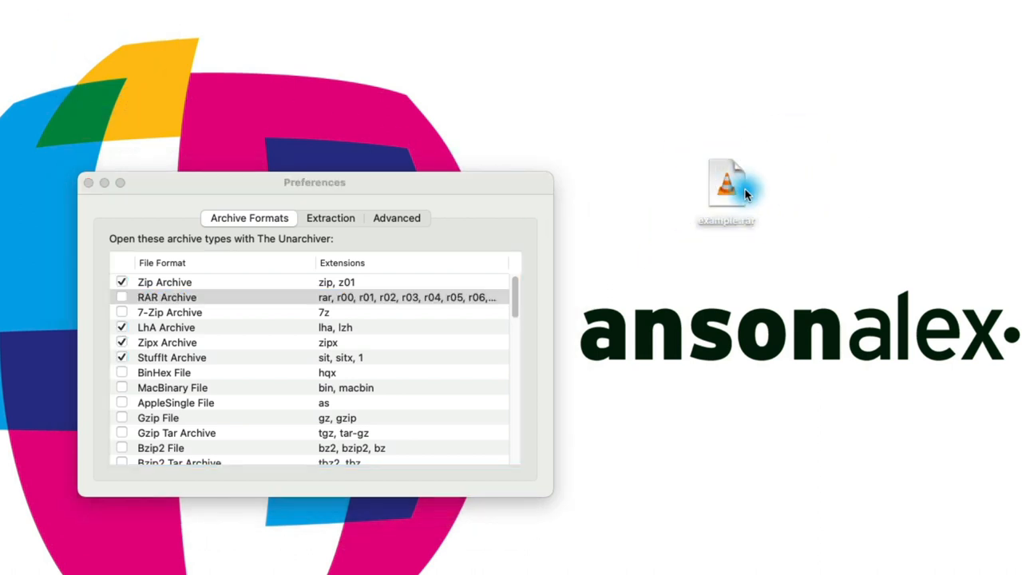
Step: Via Get Info on example.rar, set The Unarchiver for all .rar files with Change All
right_click(727, 183)
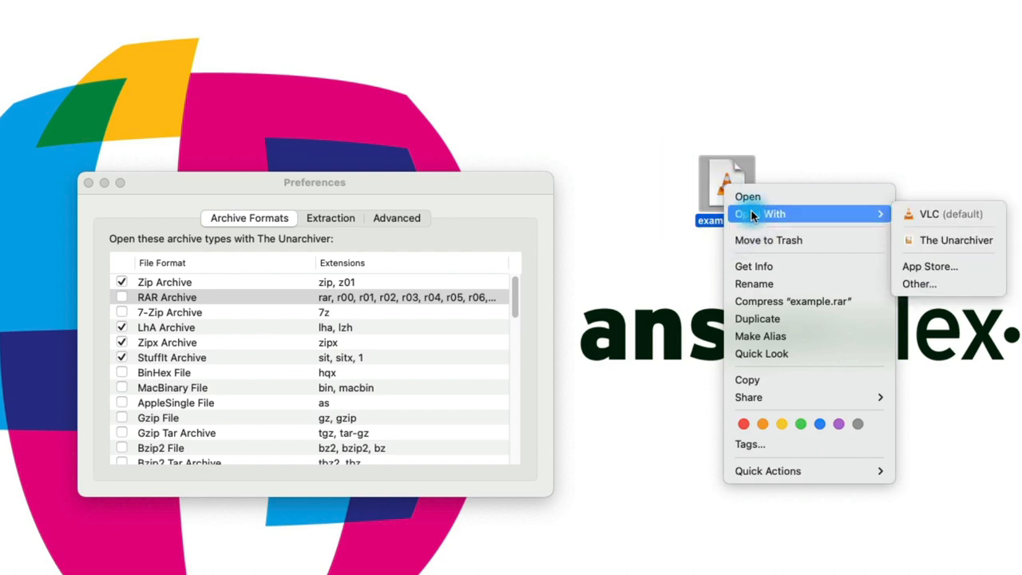
left_click(882, 324)
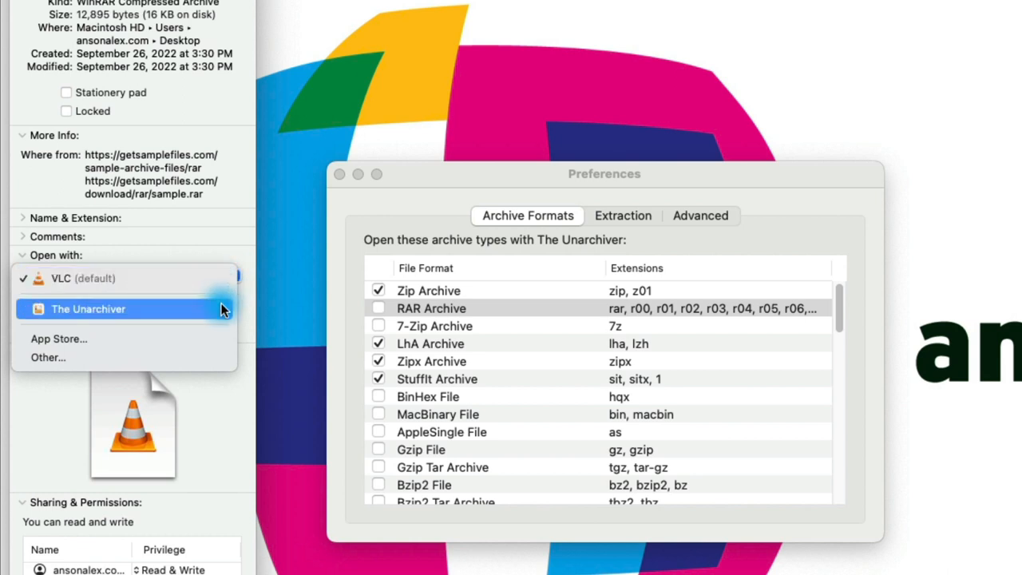
left_click(87, 309)
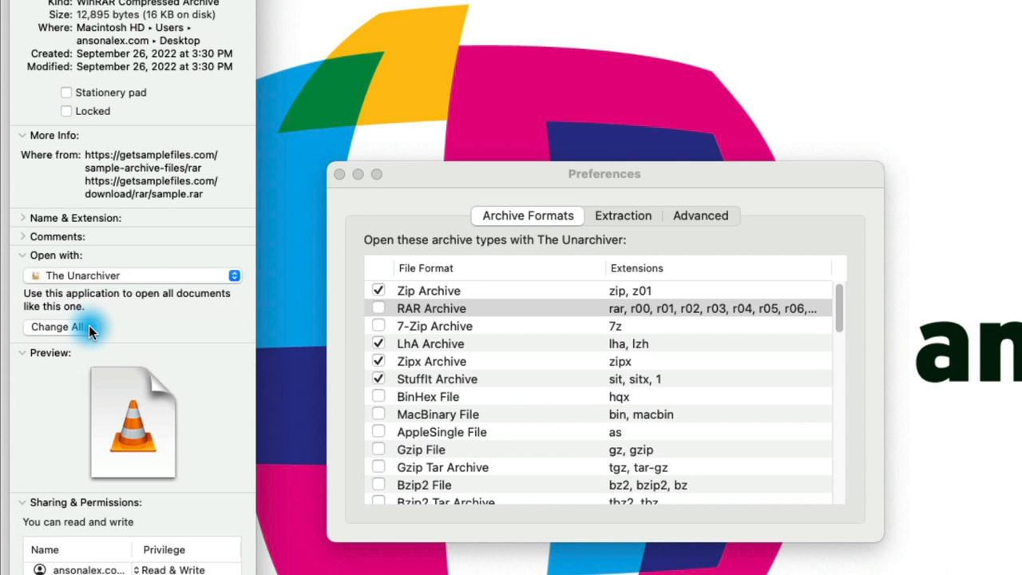
left_click(61, 327)
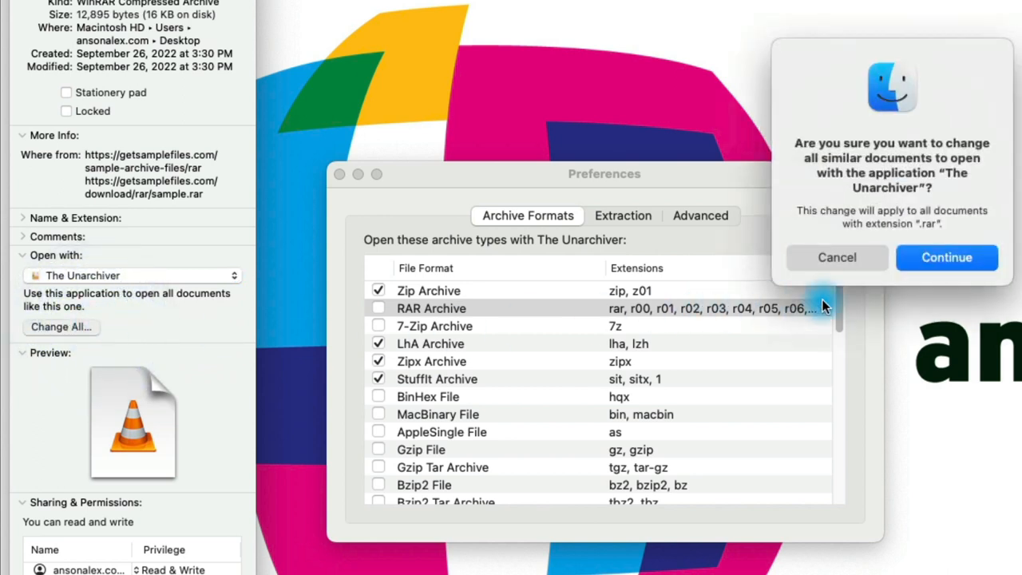
left_click(946, 257)
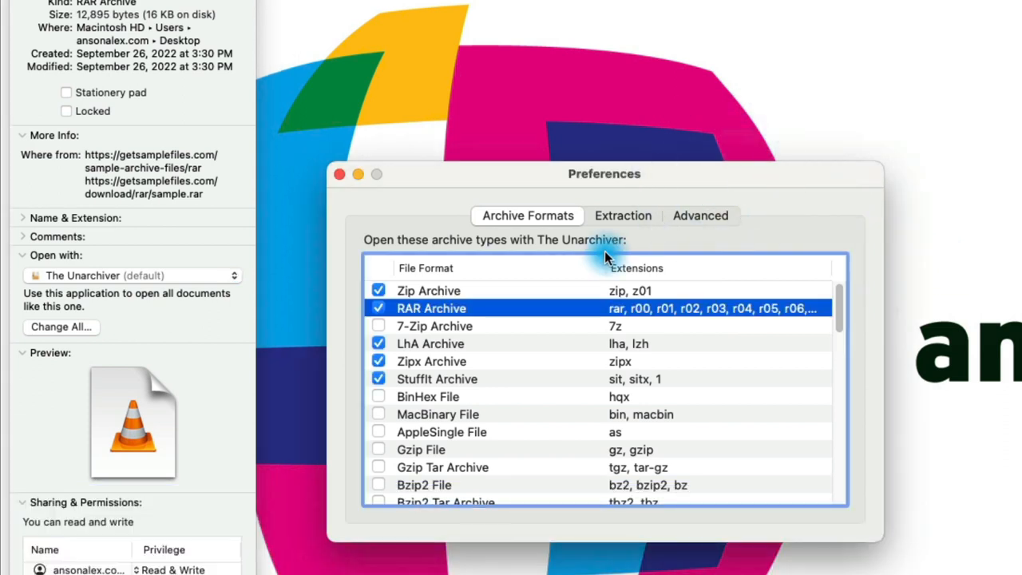
mouse_move(347, 323)
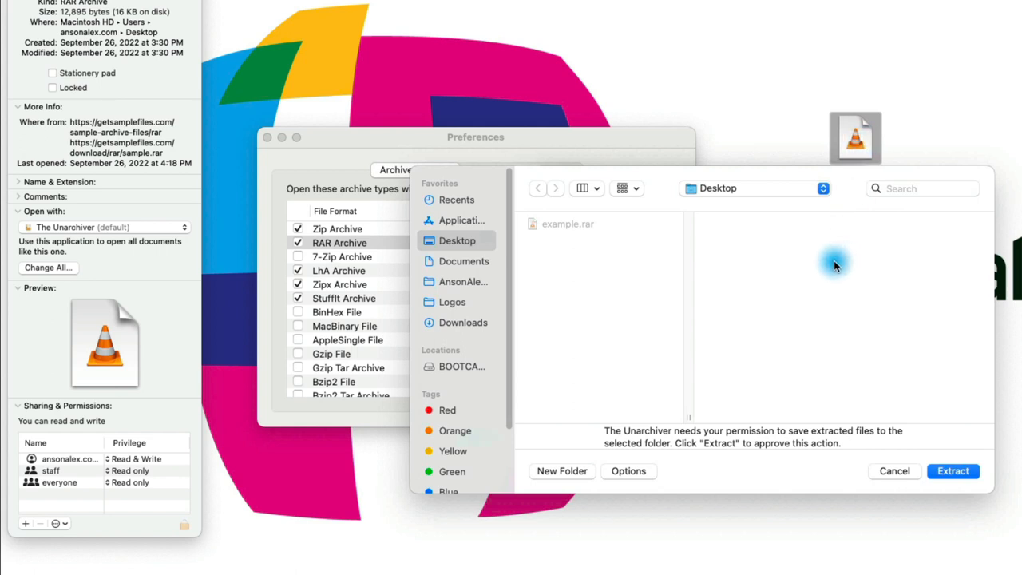
mouse_move(860, 455)
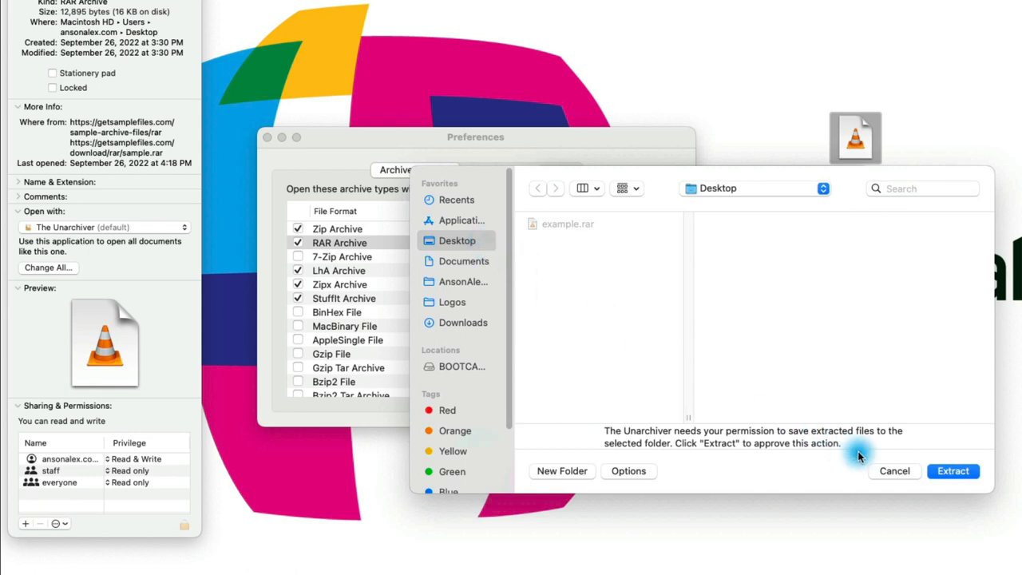
Step: Approve extraction of example.rar into the Desktop folder
left_click(952, 470)
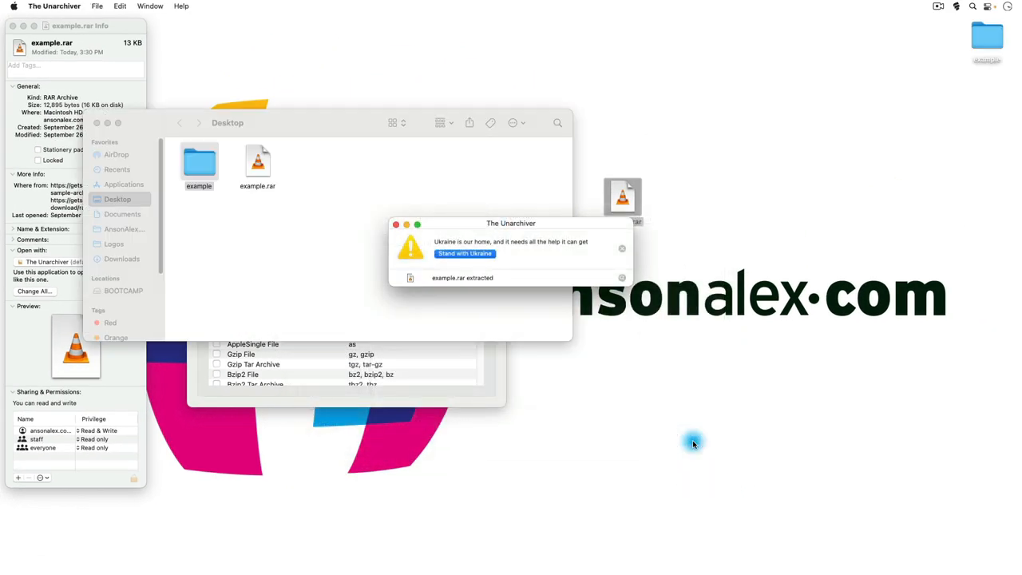
mouse_move(530, 341)
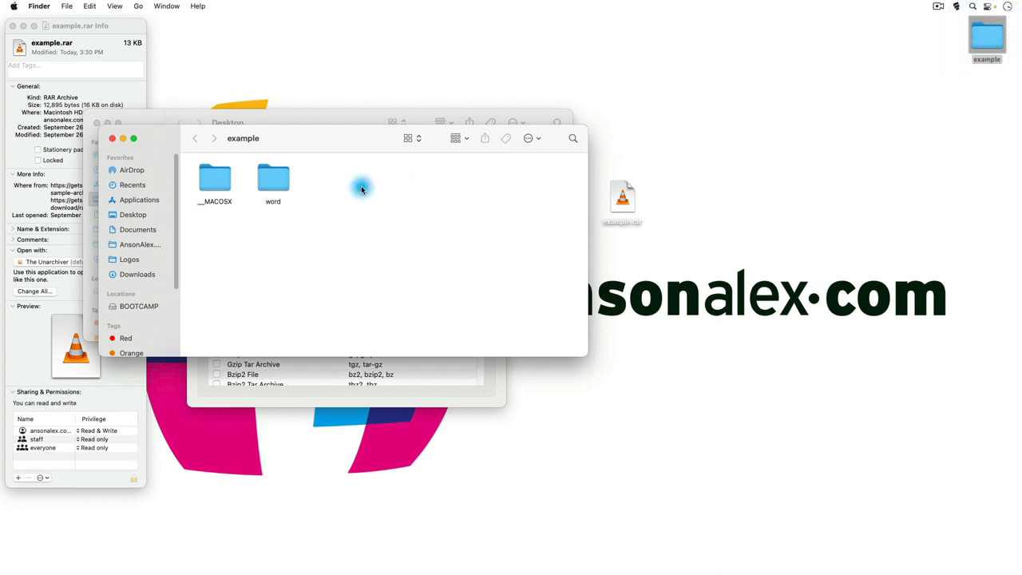
Step: Look inside the extracted word folder holding sample.doc and sample.docx
left_click(273, 177)
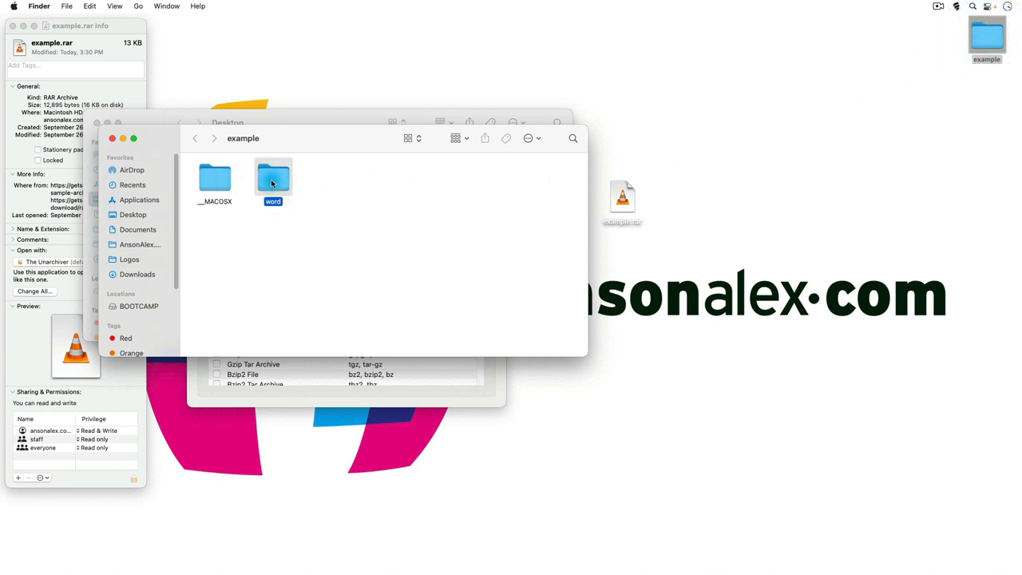
double_click(273, 175)
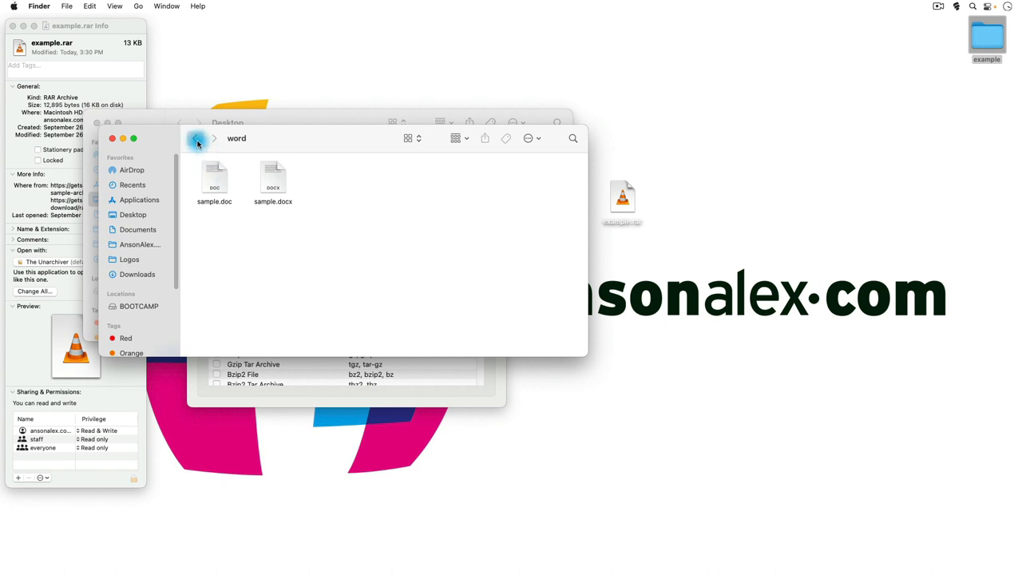
left_click(195, 138)
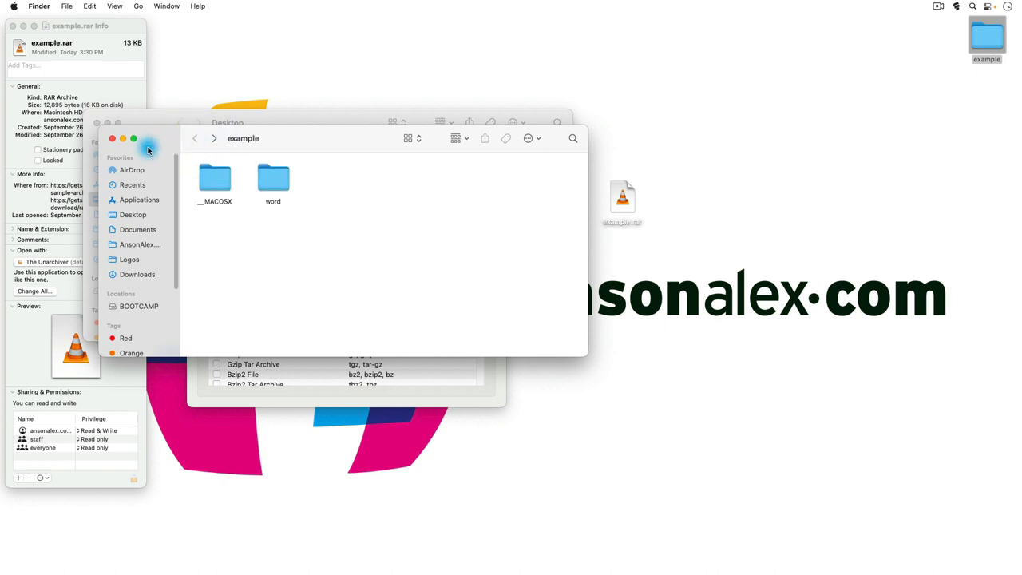
mouse_move(111, 141)
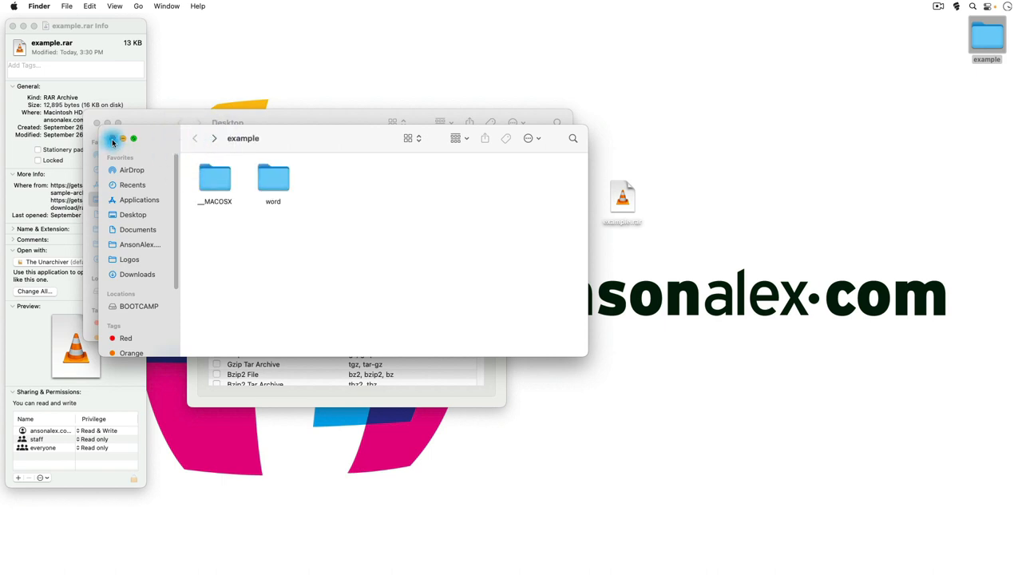
Step: Close the example folder, Unarchiver preferences and example.rar info windows
left_click(194, 138)
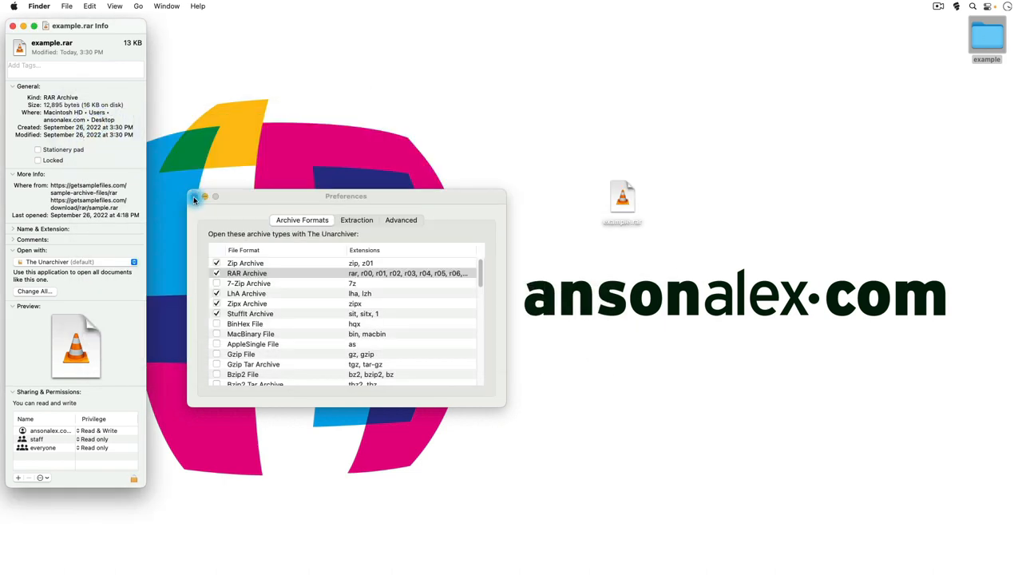
left_click(195, 196)
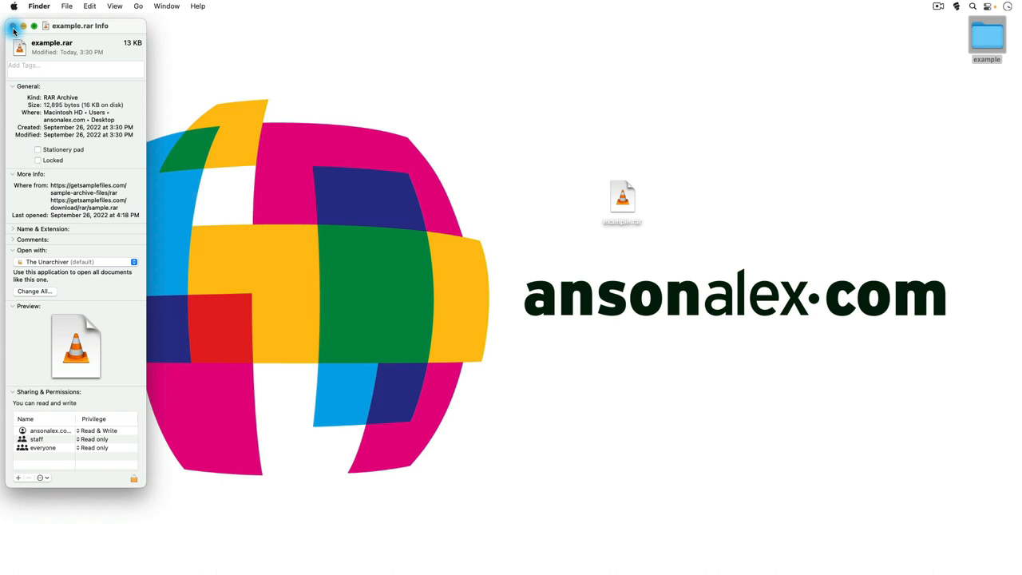
left_click(14, 25)
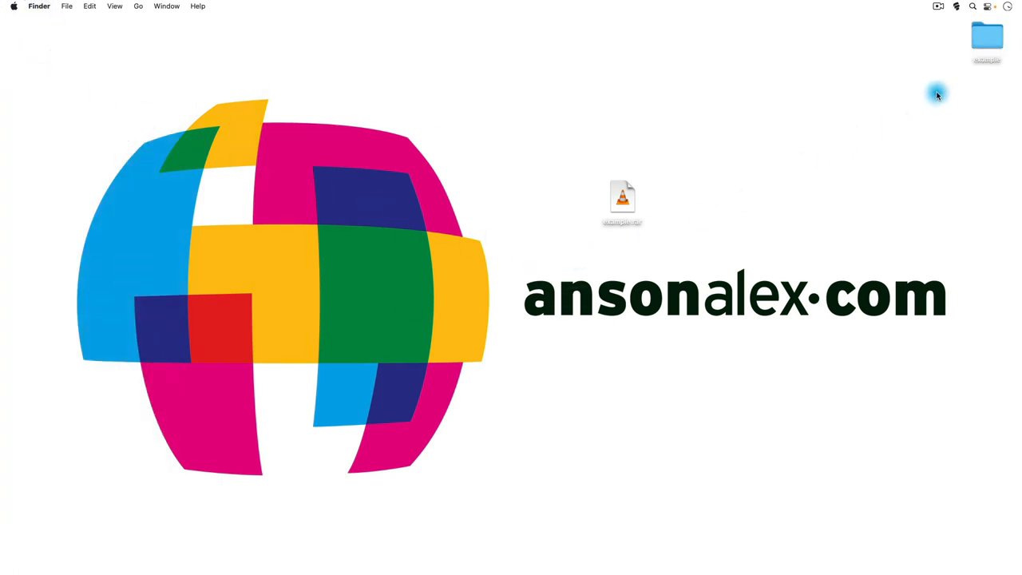
Step: Move the extracted example folder from the desktop to the Trash
left_click(986, 39)
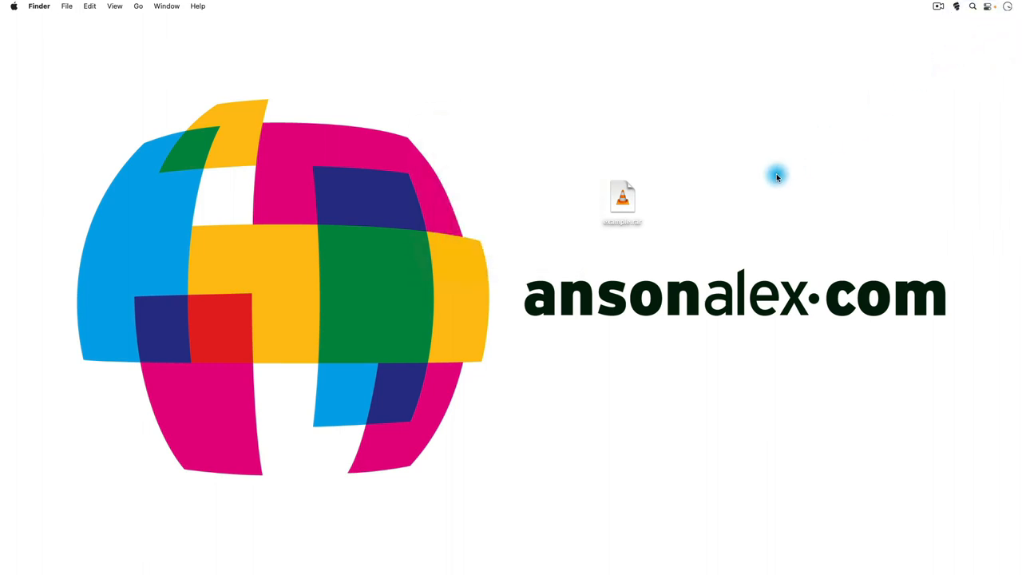
left_click_drag(621, 200, 540, 227)
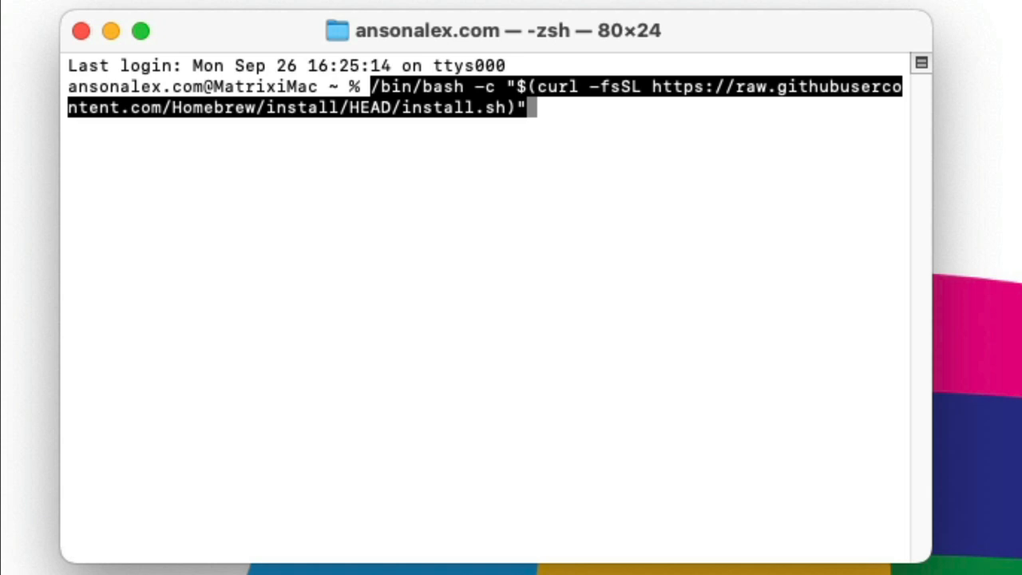
Step: Run the Homebrew install script, giving the administrator password and confirming
key("Return")
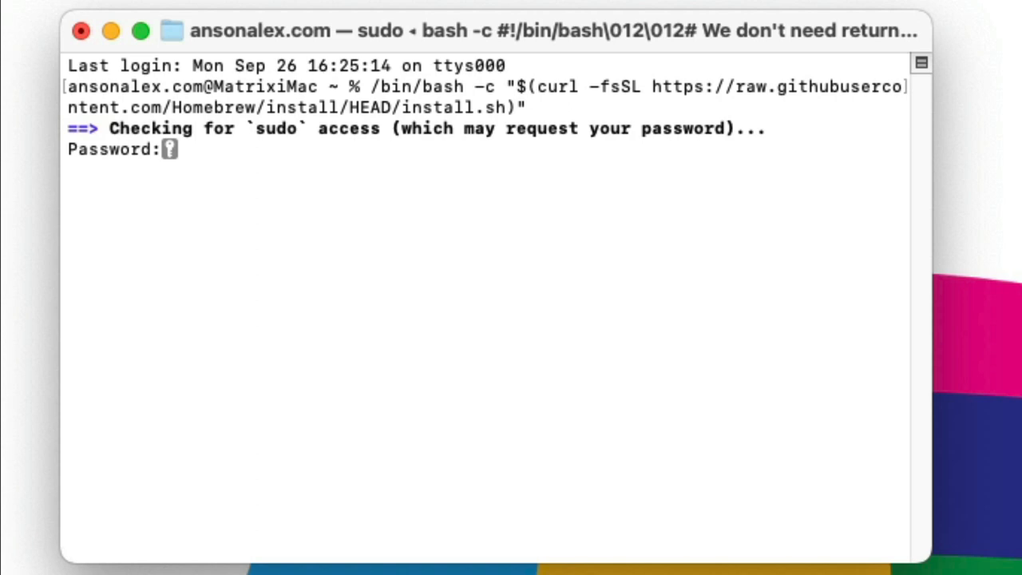
key("Return")
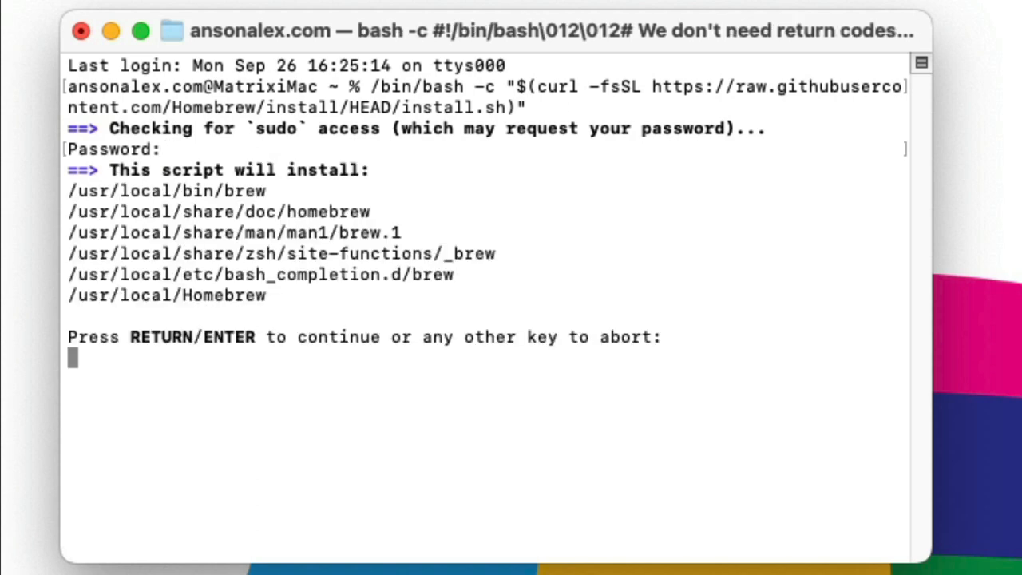
key("Return")
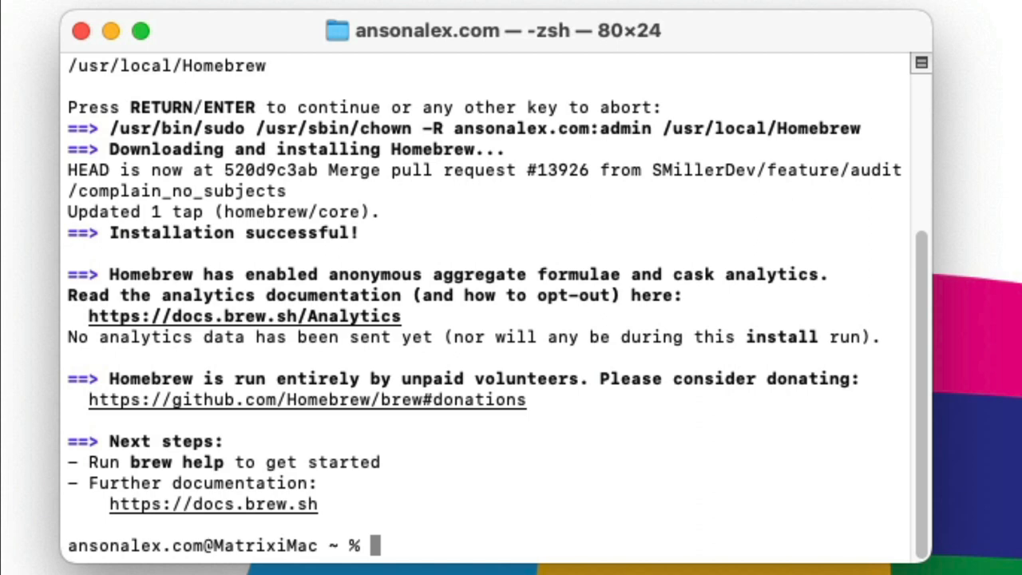
Step: Run brew install unar, which fails with a directory ownership error
type("brew in")
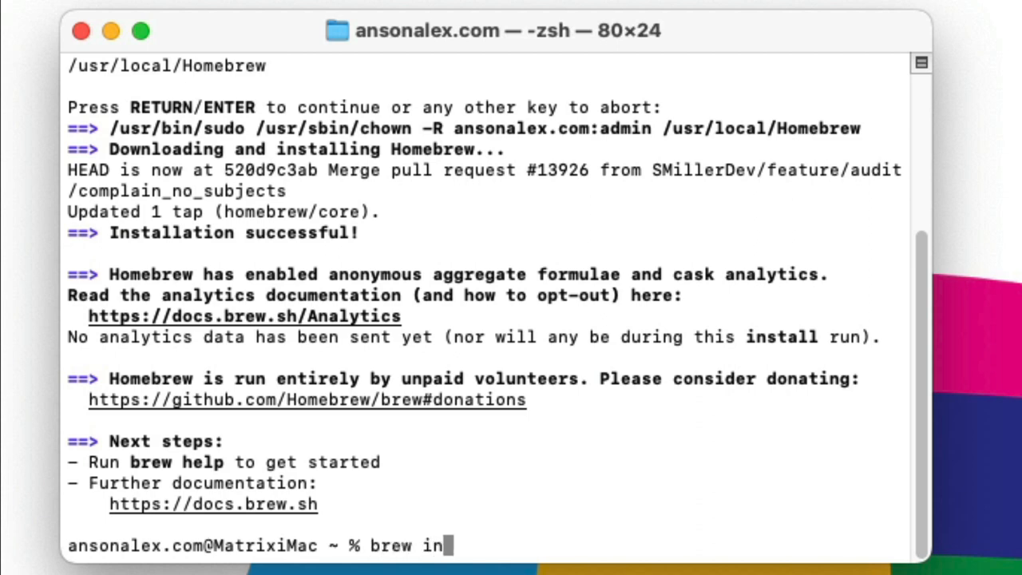
type("stall unar")
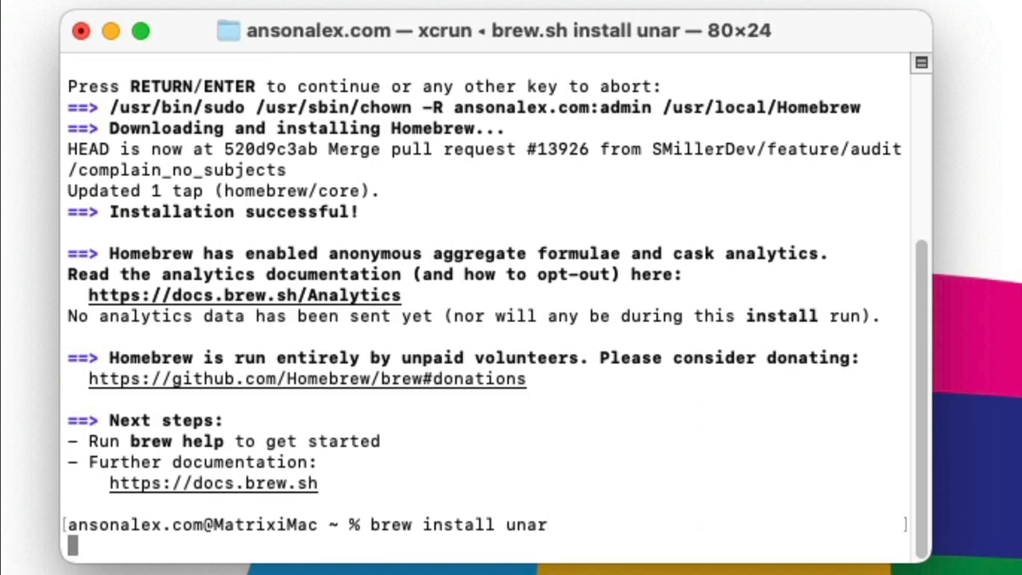
key("Return")
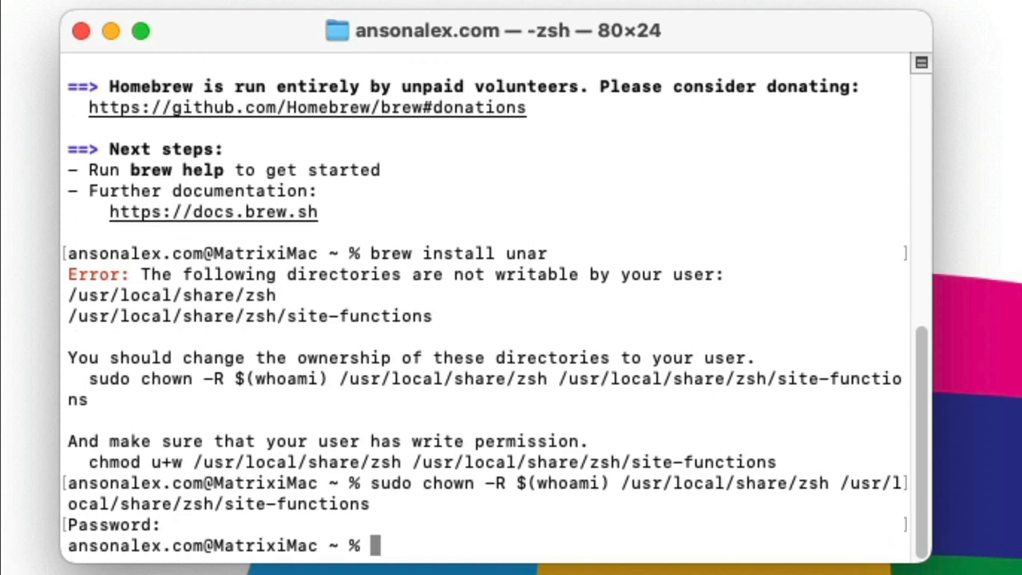
Step: Rerun brew install unar after fixing the zsh share directory ownership
type("brew")
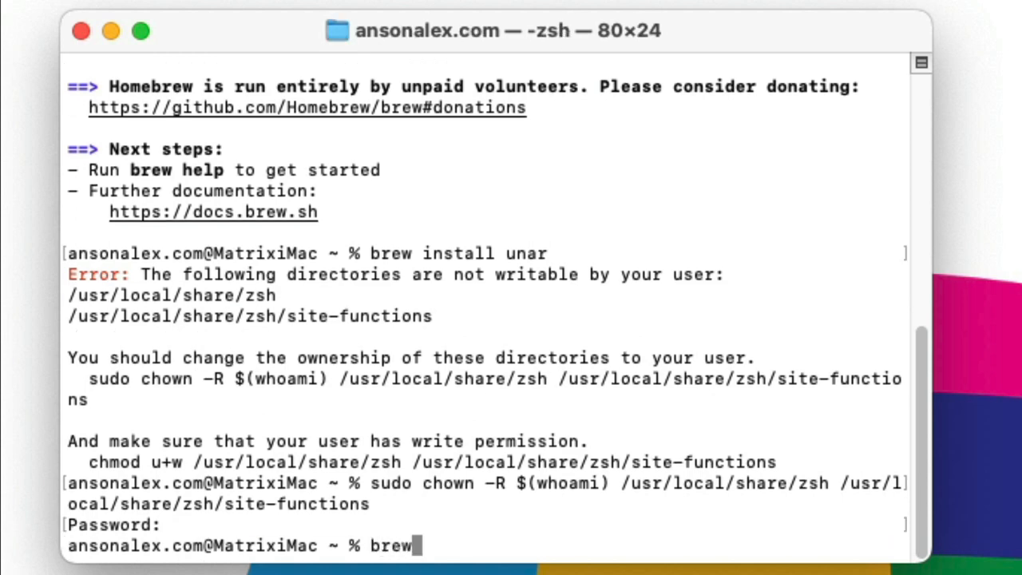
type("install un")
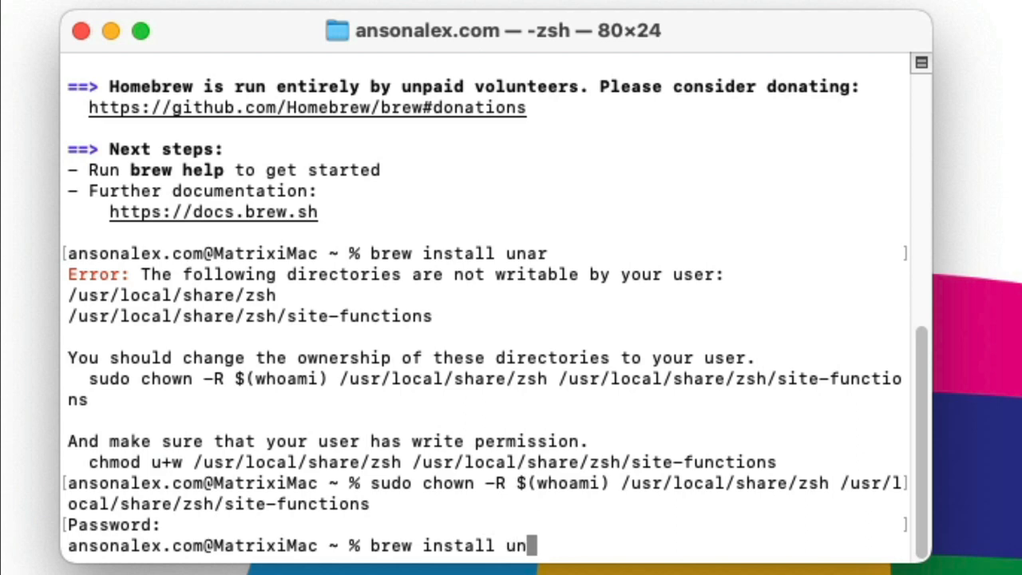
key("Return")
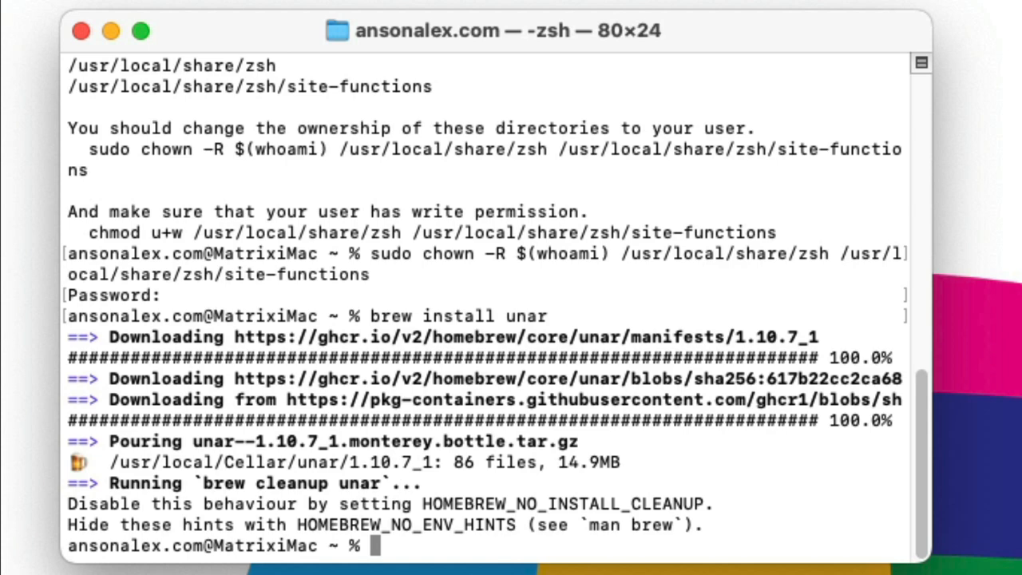
Step: Run unar on example.rar, dragging the file in to supply its path
type("unar")
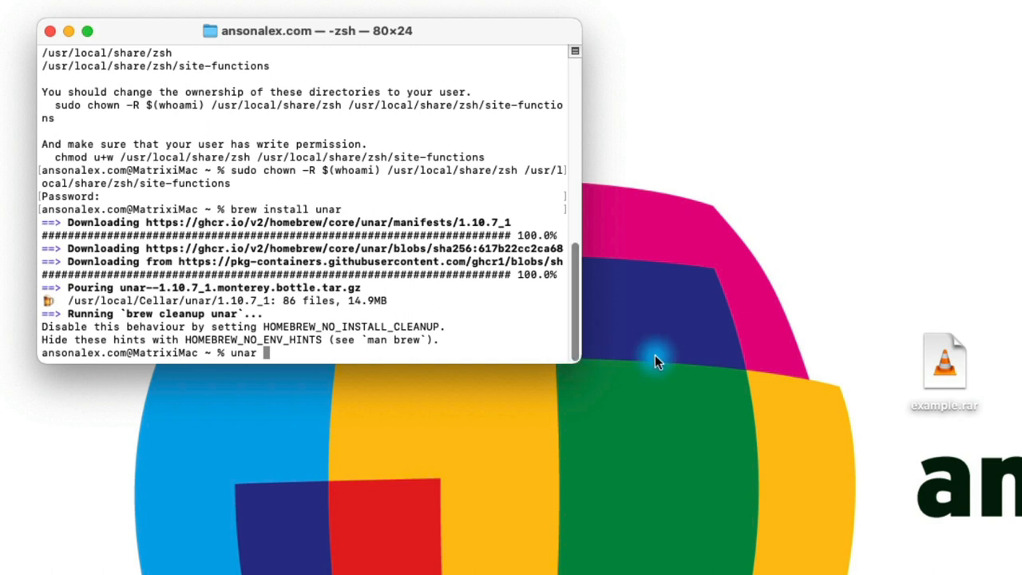
left_click_drag(944, 362, 306, 360)
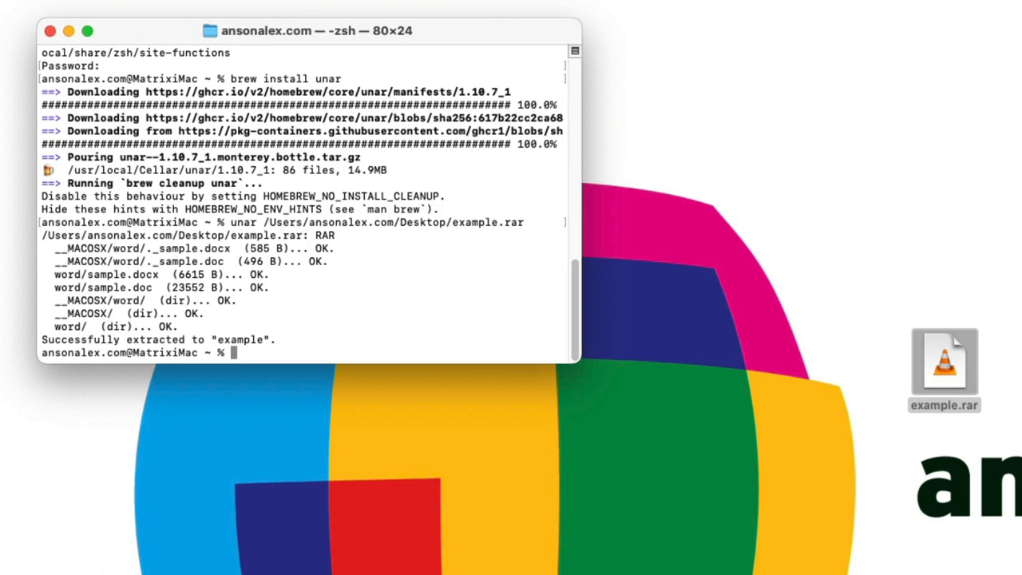
mouse_move(569, 363)
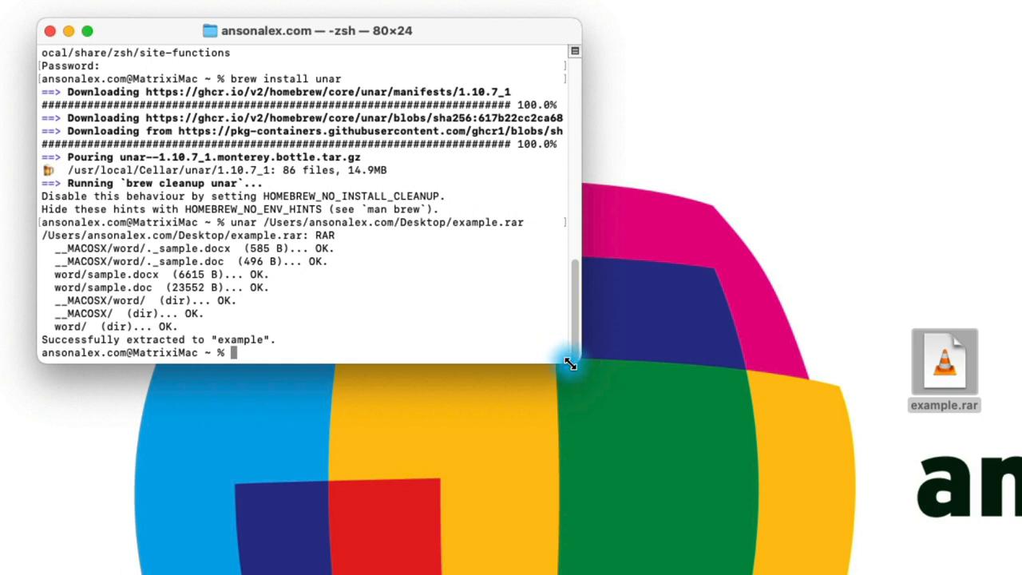
mouse_move(342, 318)
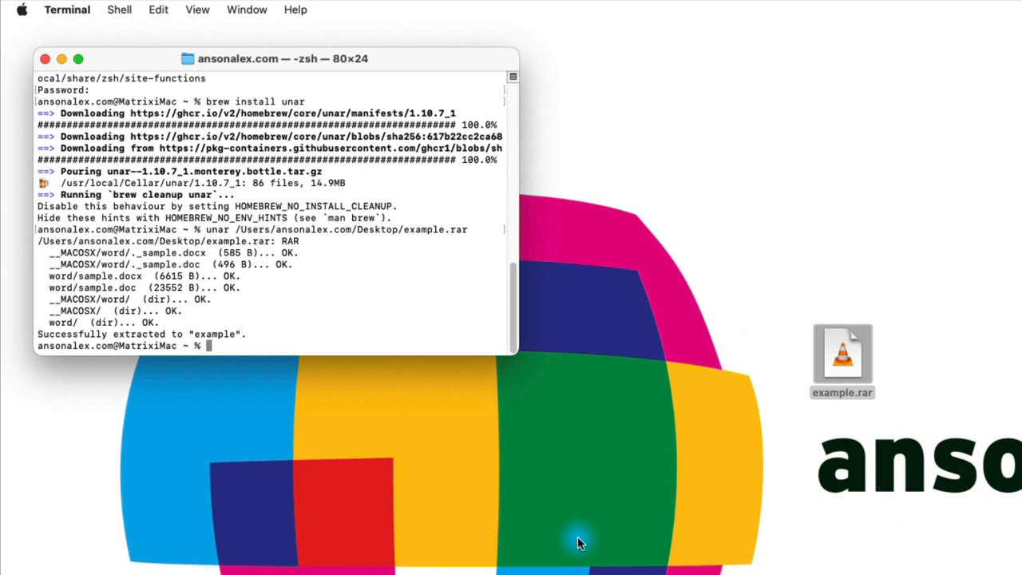
Step: Go to the home folder in Finder from the desktop
left_click(842, 355)
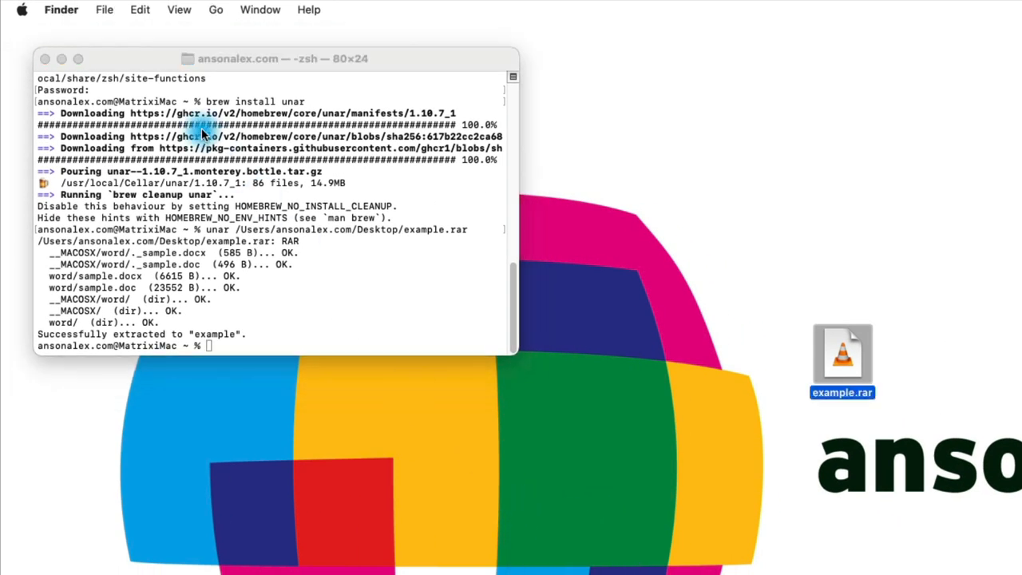
left_click(215, 10)
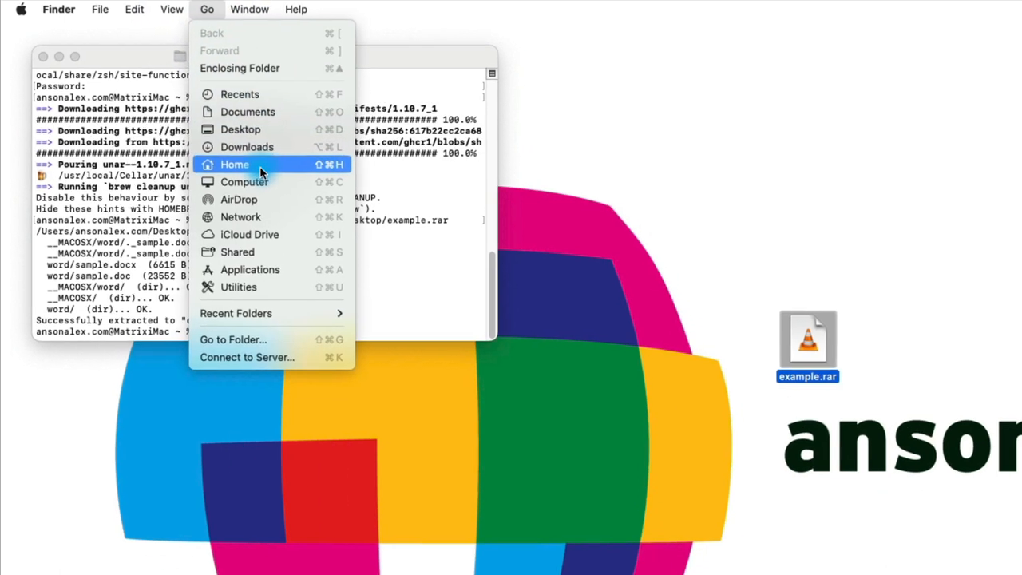
left_click(235, 163)
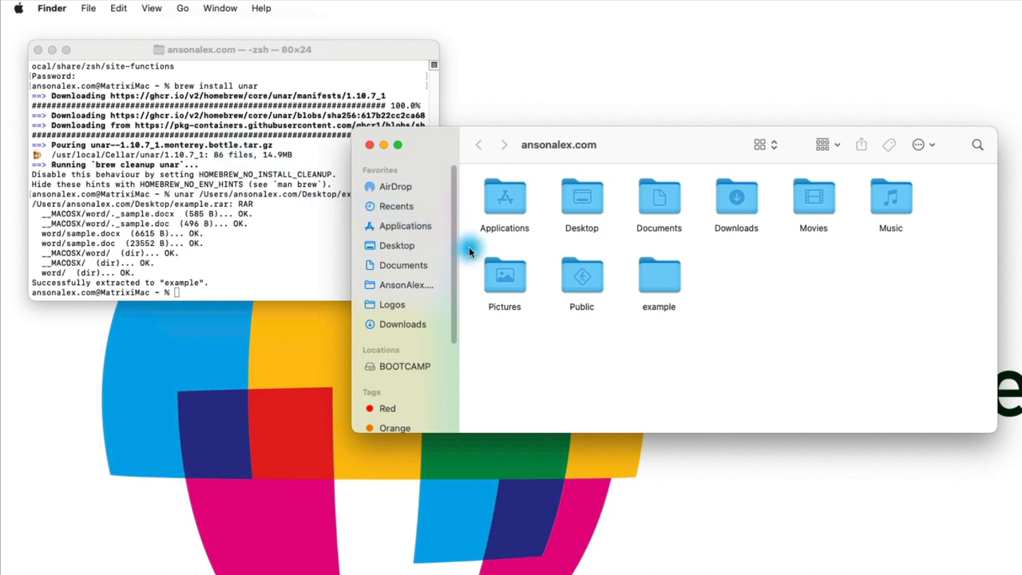
Step: Inspect the extracted example folder's word subfolder, then return to home
left_click(658, 276)
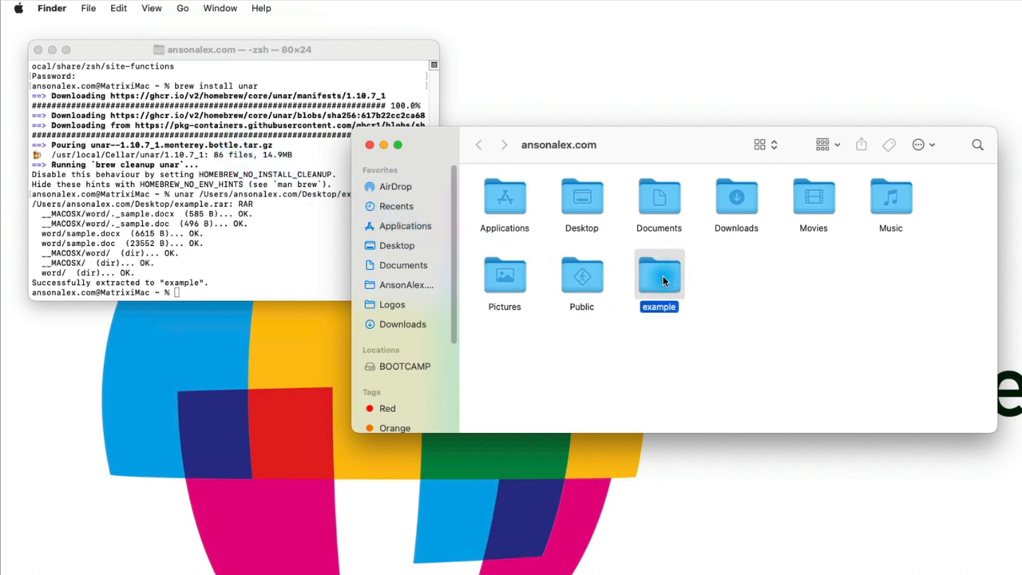
double_click(659, 276)
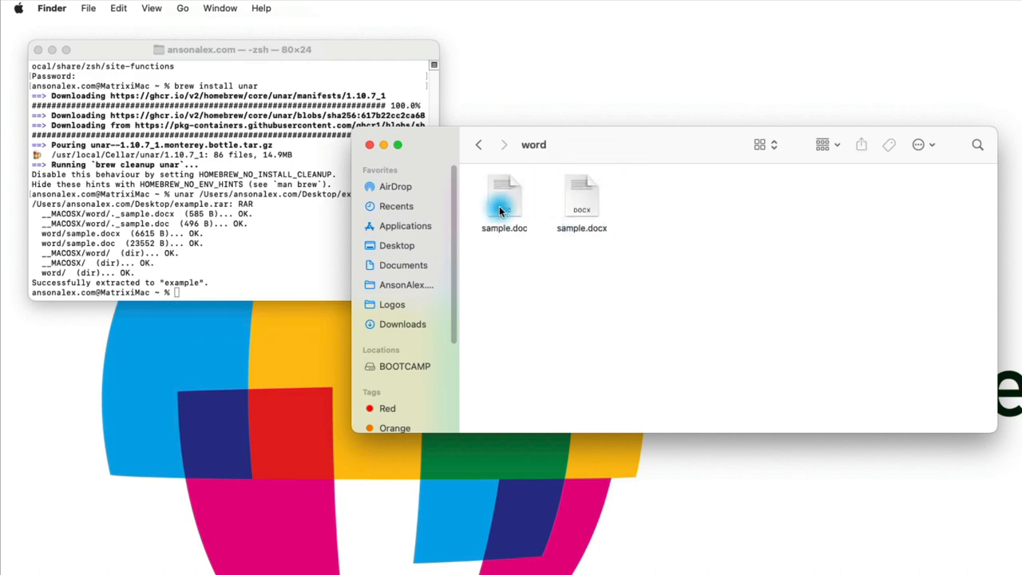
left_click(479, 144)
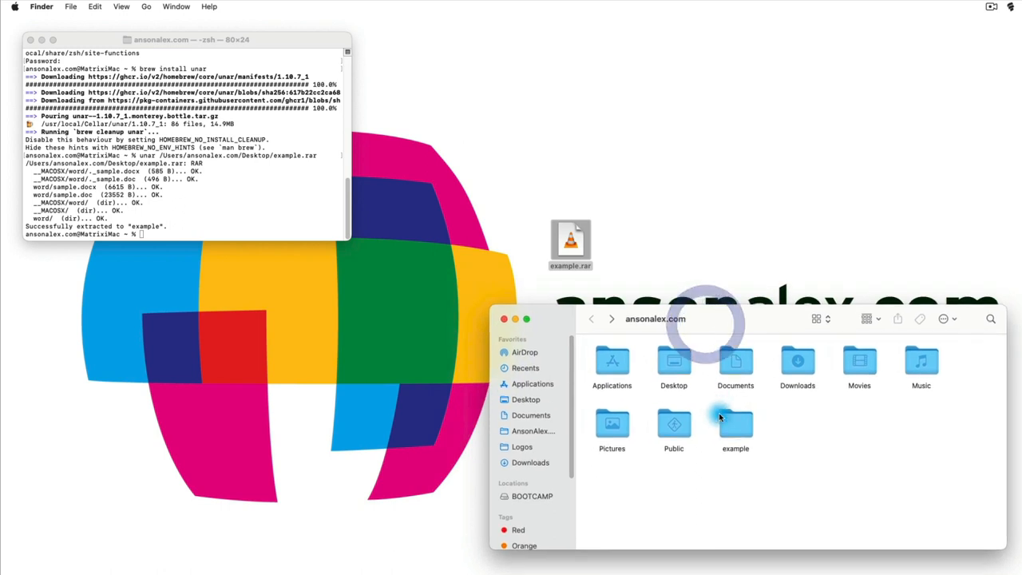
left_click(735, 427)
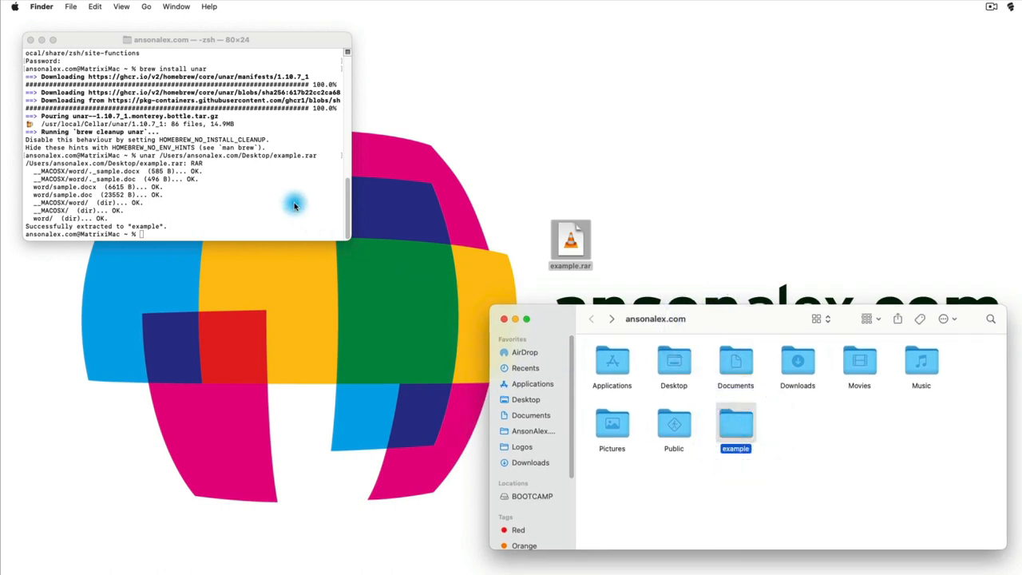
mouse_move(553, 322)
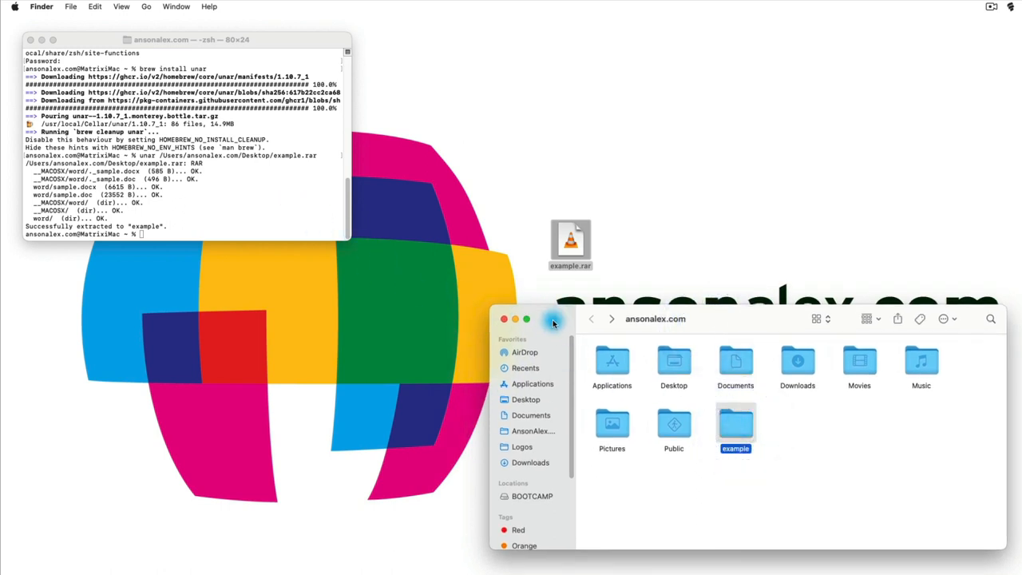